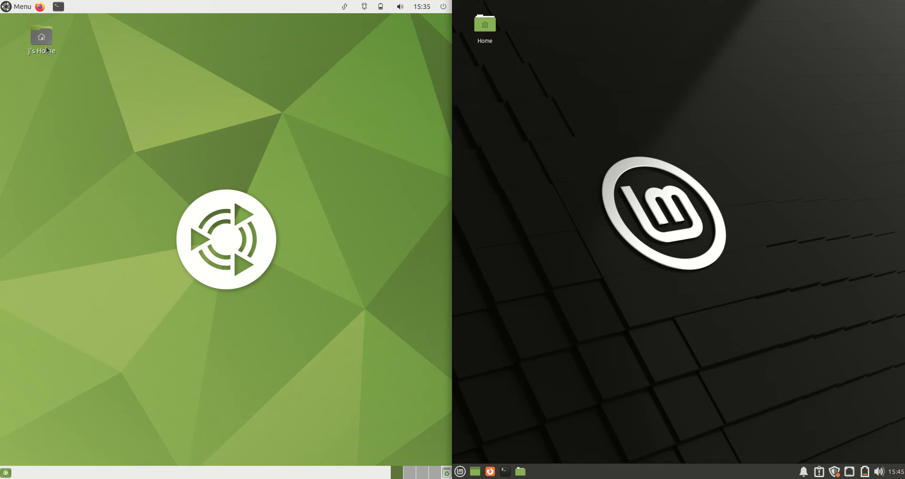
- Launch a terminal from the Mint Whisker menu and from the MATE top panel
left_click(18, 7)
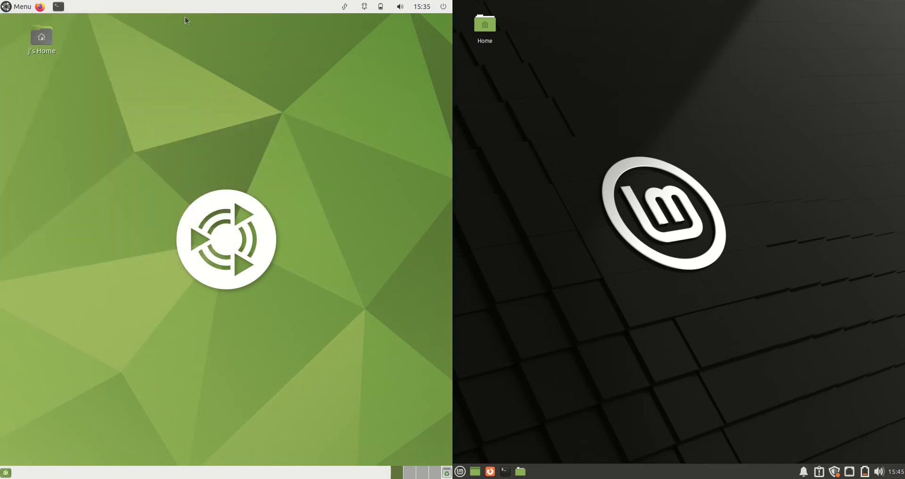
mouse_move(605, 30)
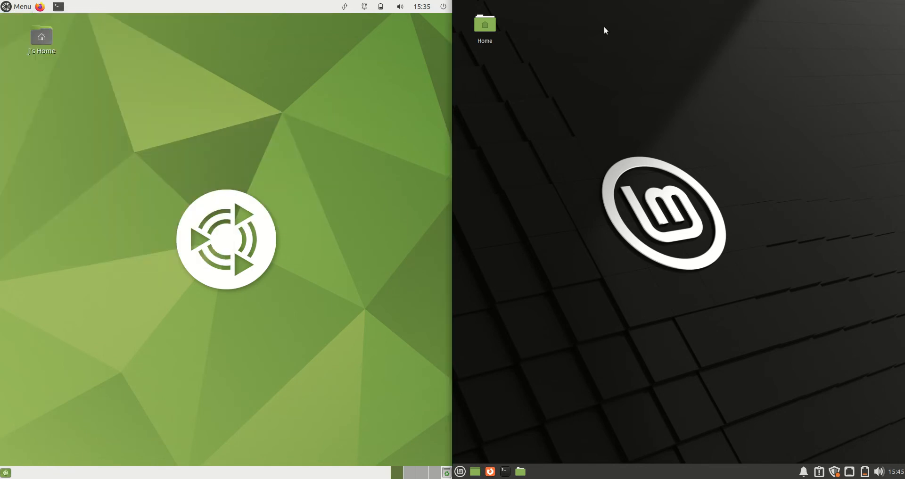
mouse_move(585, 272)
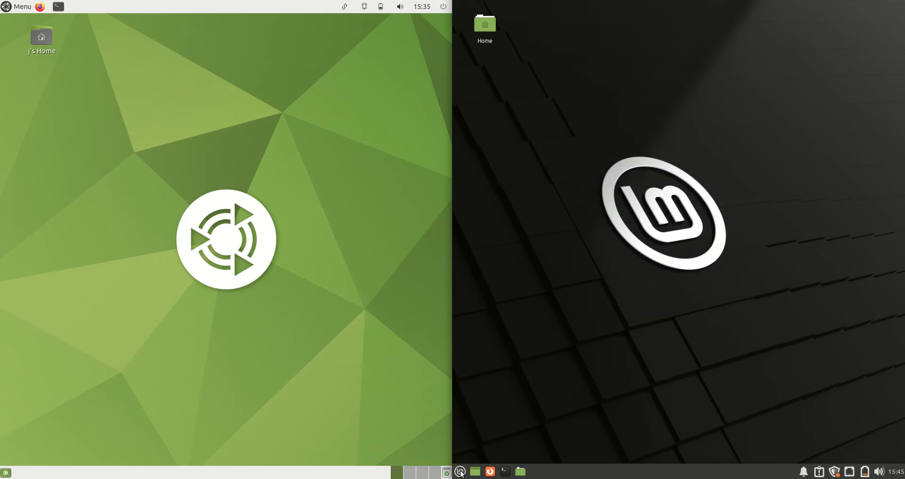
left_click(460, 472)
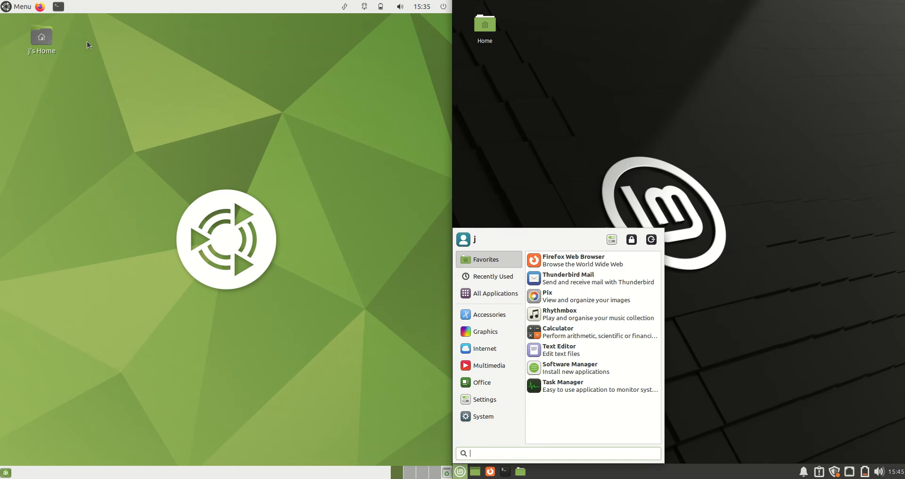
left_click(20, 7)
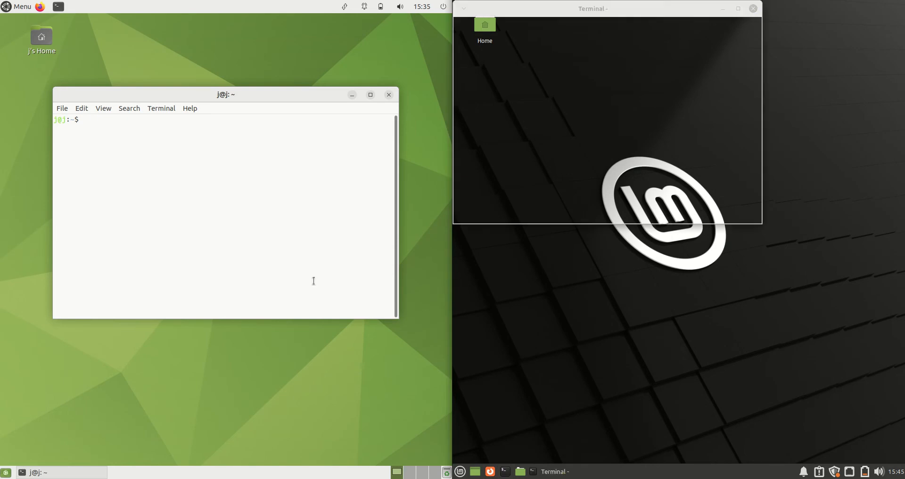
- Run htop in the terminal to show live processes and memory usage
type("htop")
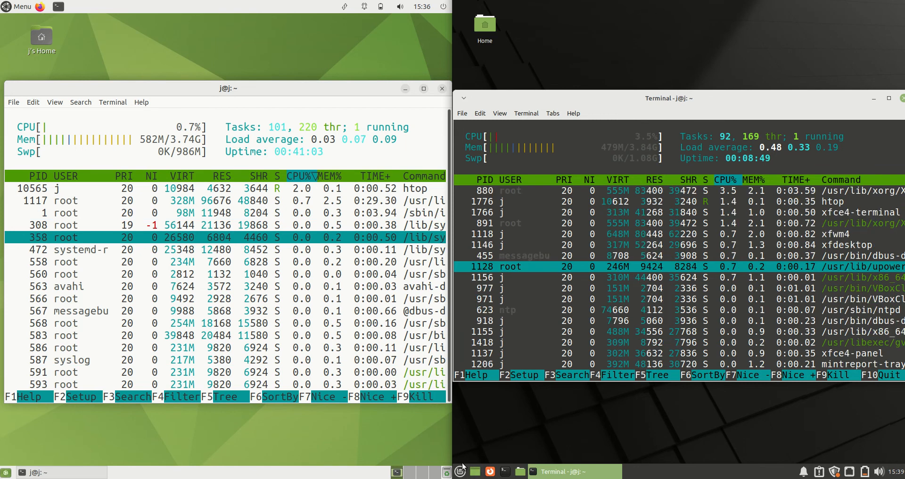
- Show the Mint Whisker menu and the MATE Menu open together over htop
left_click(461, 471)
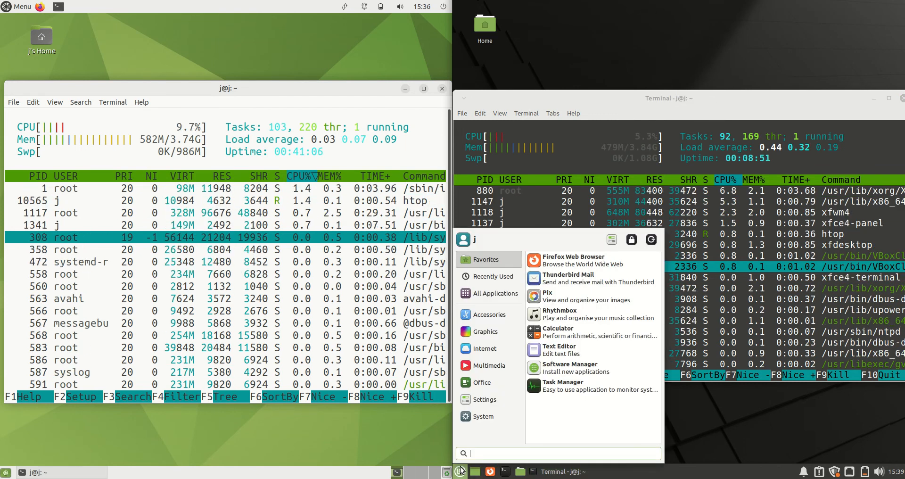
left_click(20, 7)
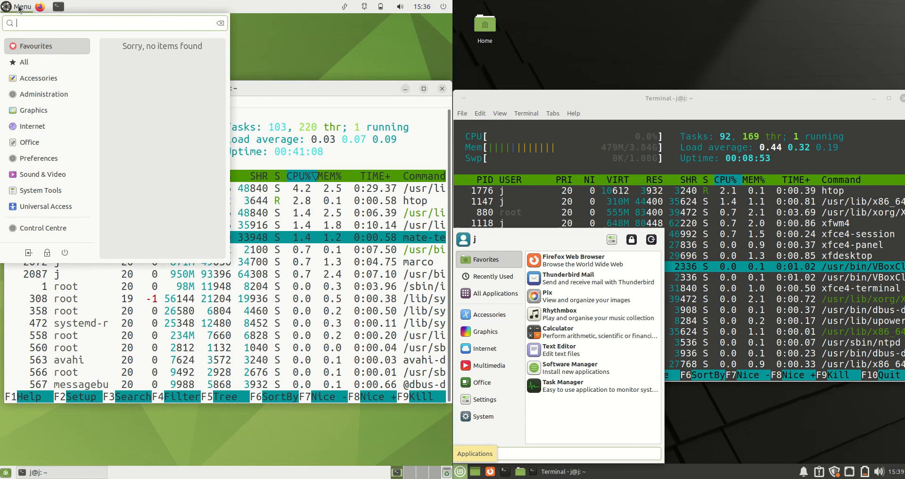